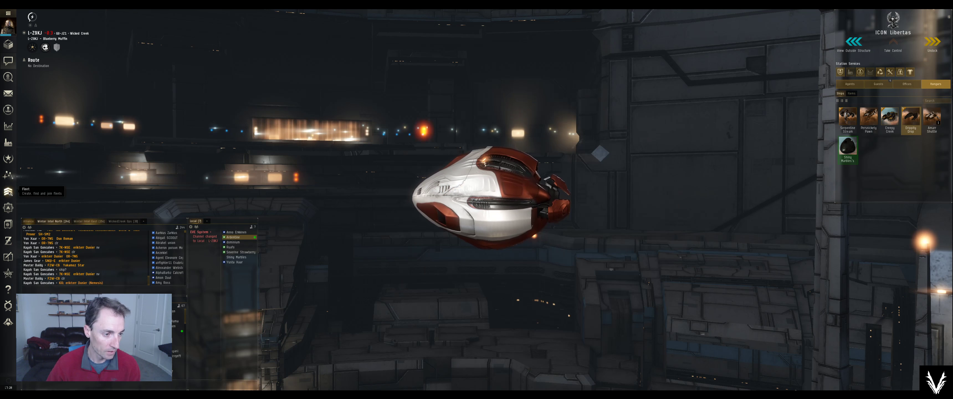
- Join the Widow Creek Standing fleet from the Fleet Finder and confirm the join request
click(8, 191)
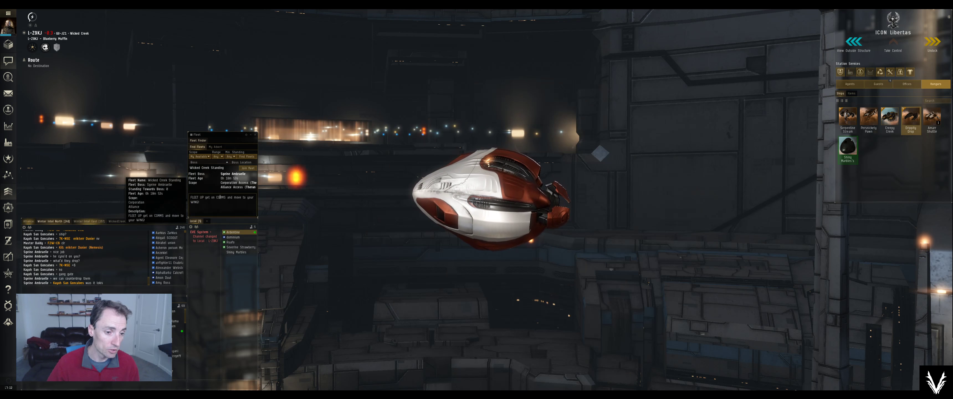
click(245, 168)
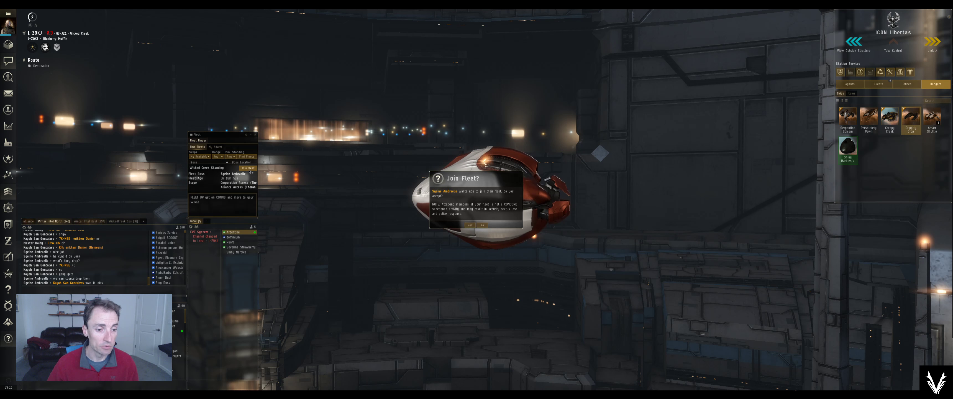
click(470, 225)
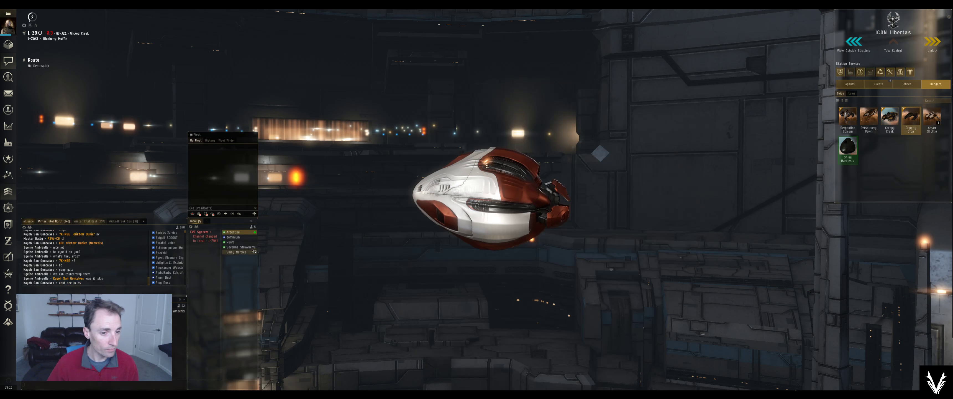